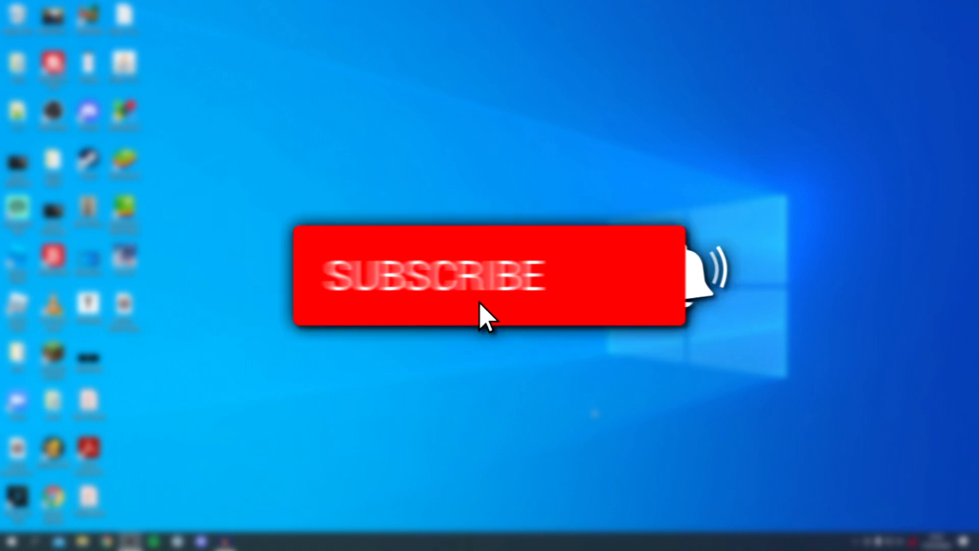
Show the Bitdefender Total Security main window from its system tray icon
{"action": "left_click", "coordinate": [487, 274]}
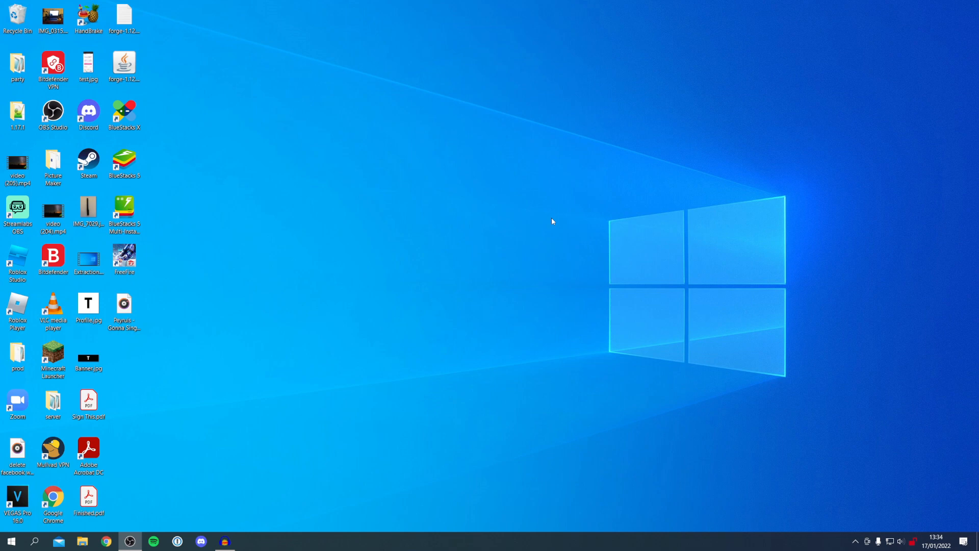
{"action": "mouse_move", "coordinate": [550, 221]}
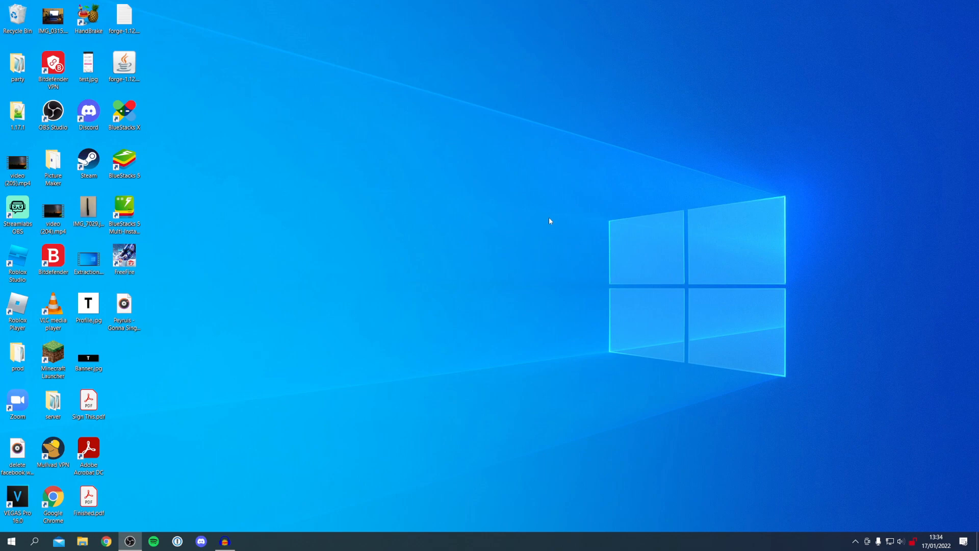
{"action": "mouse_move", "coordinate": [798, 510]}
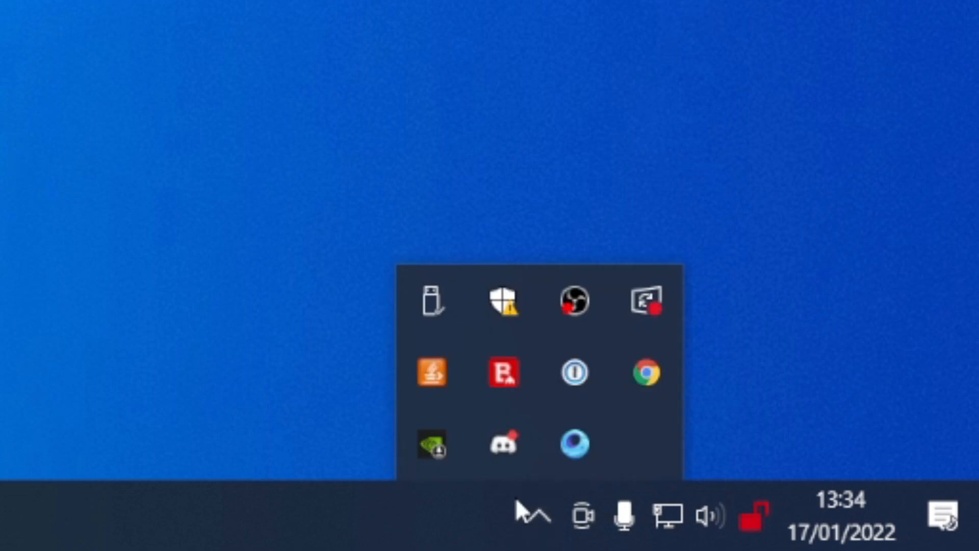
{"action": "mouse_move", "coordinate": [502, 374]}
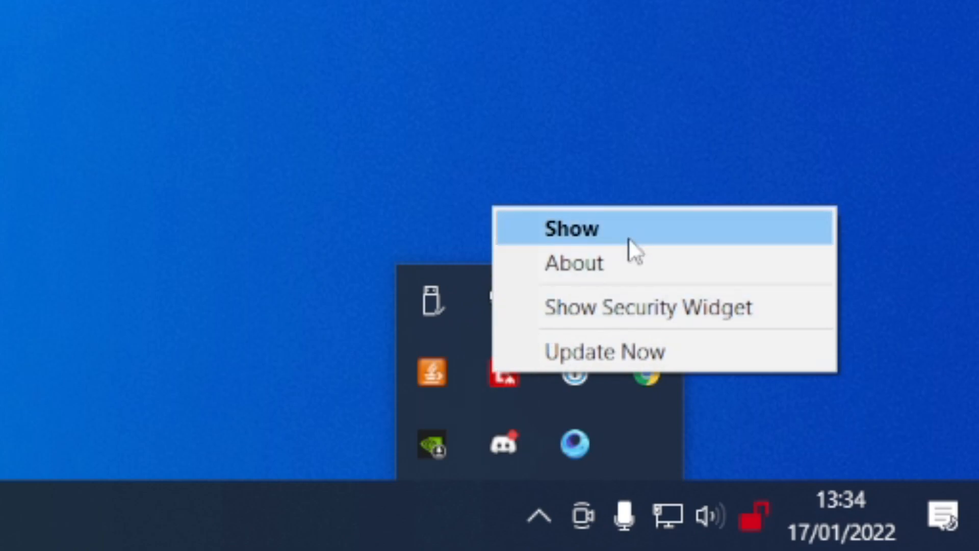
{"action": "left_click", "coordinate": [569, 227]}
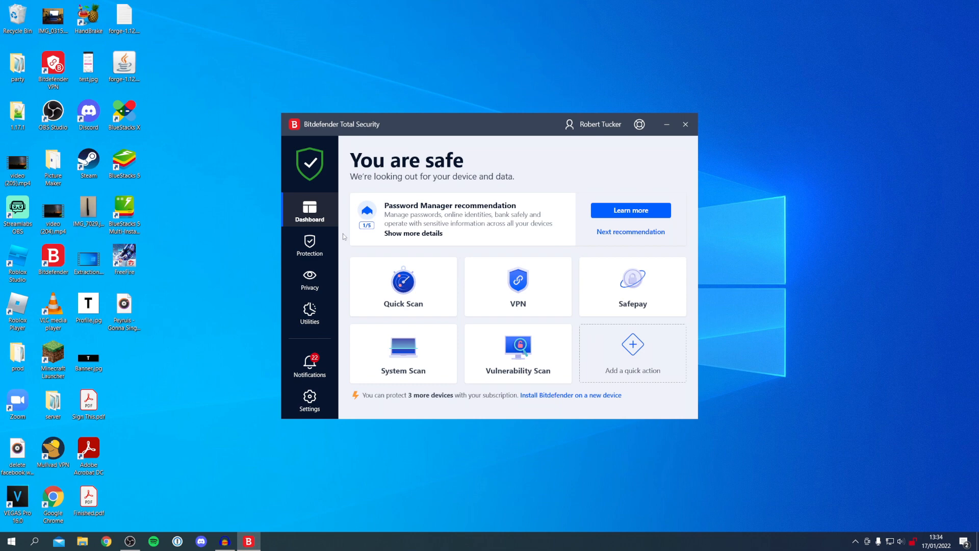
{"action": "mouse_move", "coordinate": [693, 132]}
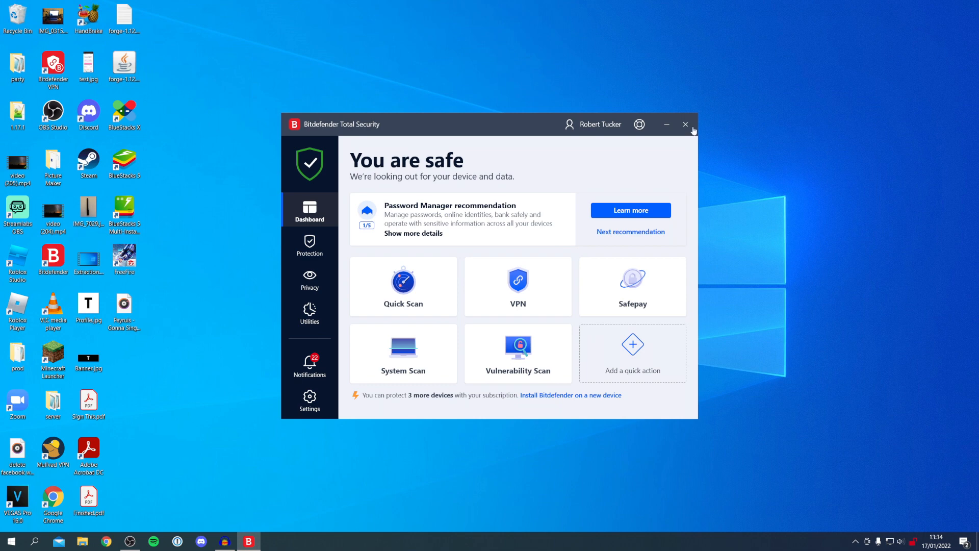
Close Bitdefender and launch Windows Settings from the Start menu
{"action": "left_click", "coordinate": [685, 124]}
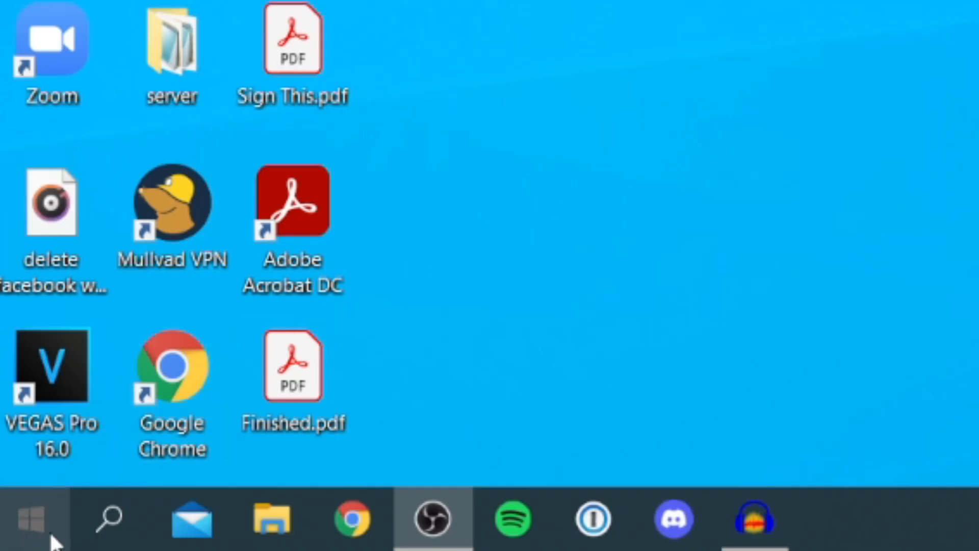
{"action": "left_click", "coordinate": [29, 518]}
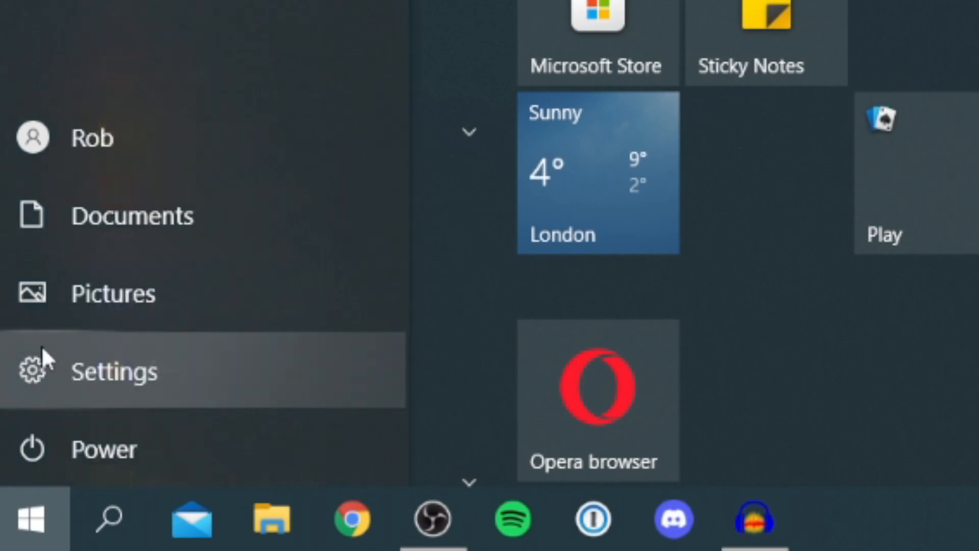
{"action": "left_click", "coordinate": [112, 370]}
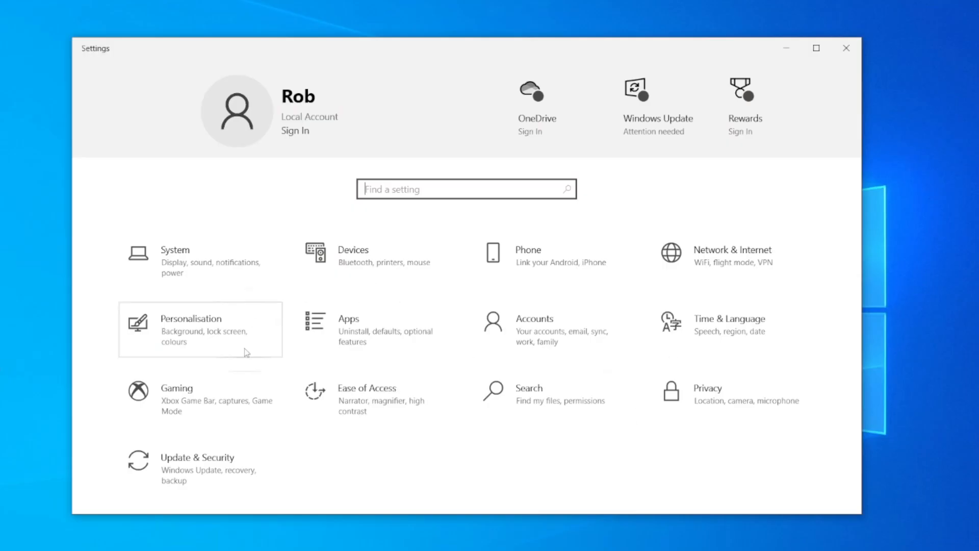
{"action": "mouse_move", "coordinate": [200, 468]}
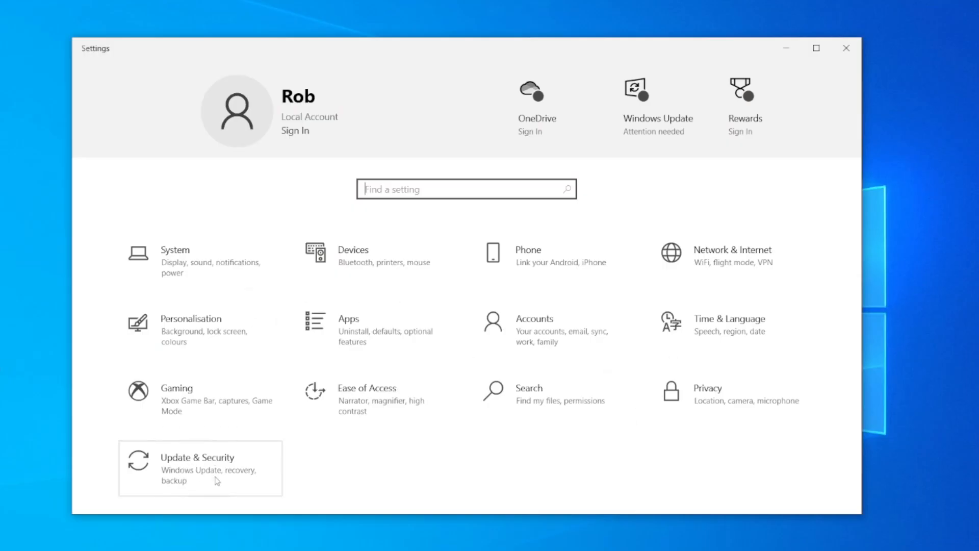
Go to Update & Security and select the Windows Security page
{"action": "left_click", "coordinate": [197, 468]}
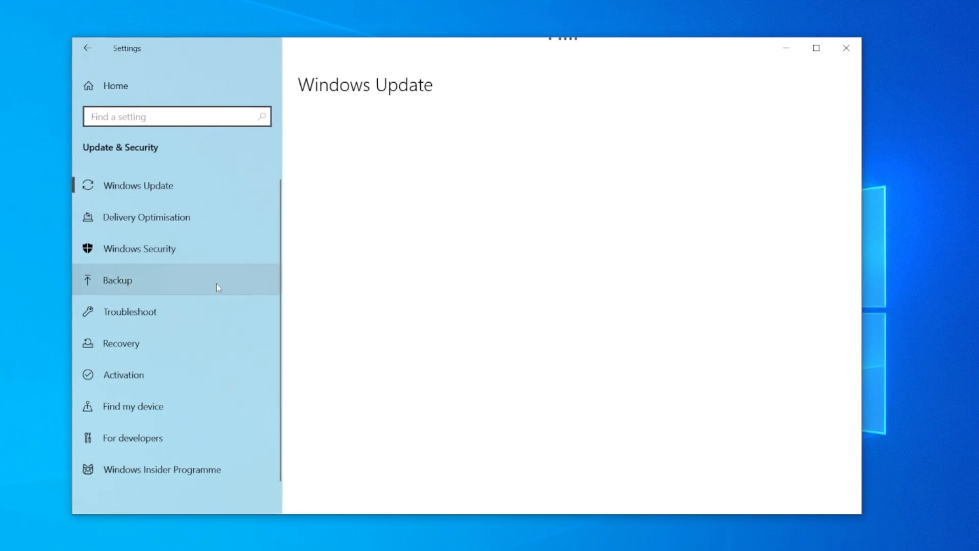
{"action": "left_click", "coordinate": [141, 185]}
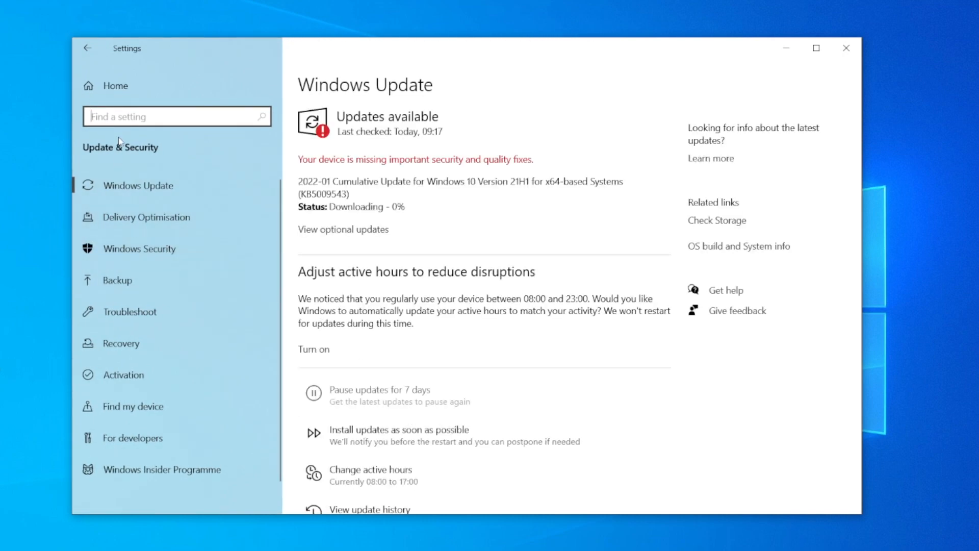
{"action": "left_click", "coordinate": [140, 248]}
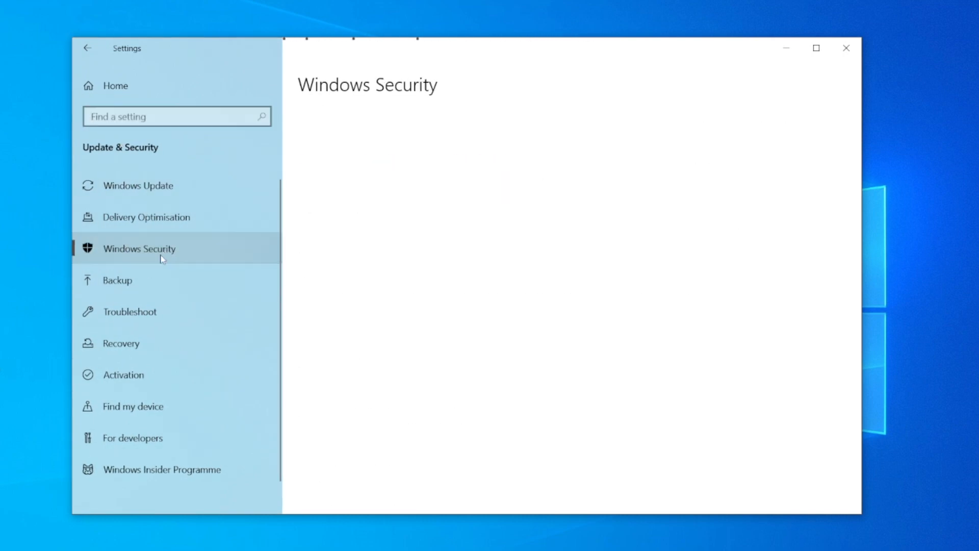
{"action": "left_click", "coordinate": [140, 248]}
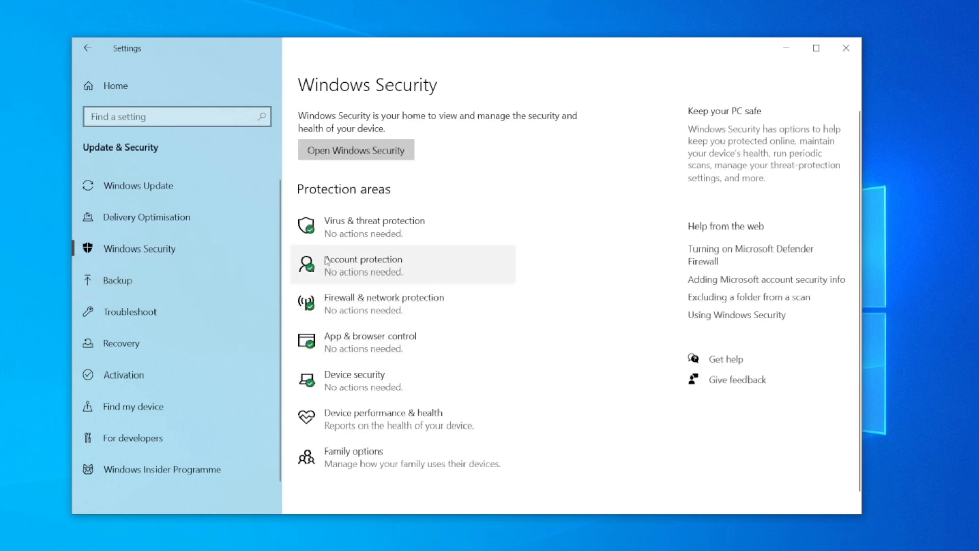
{"action": "mouse_move", "coordinate": [421, 227]}
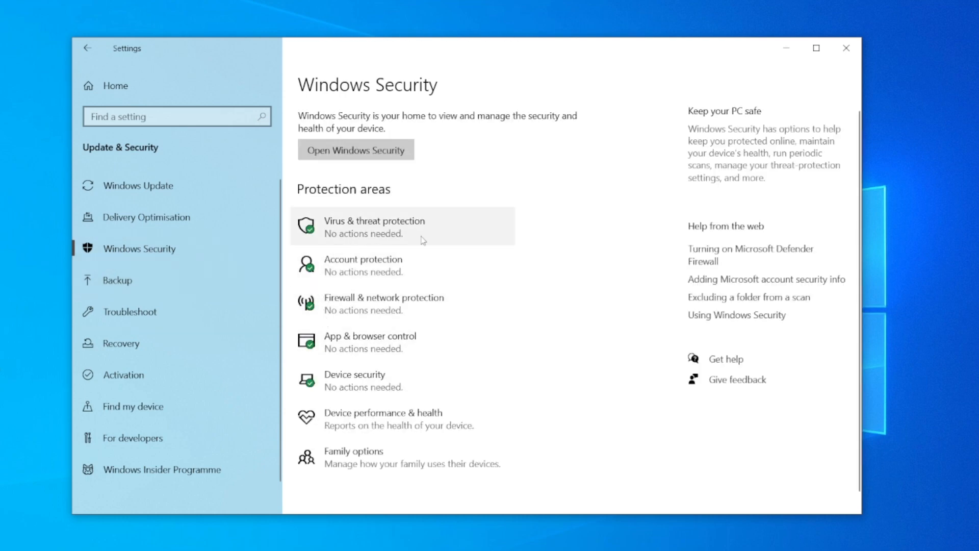
Go into Virus & threat protection and scroll to its settings section
{"action": "left_click", "coordinate": [375, 226]}
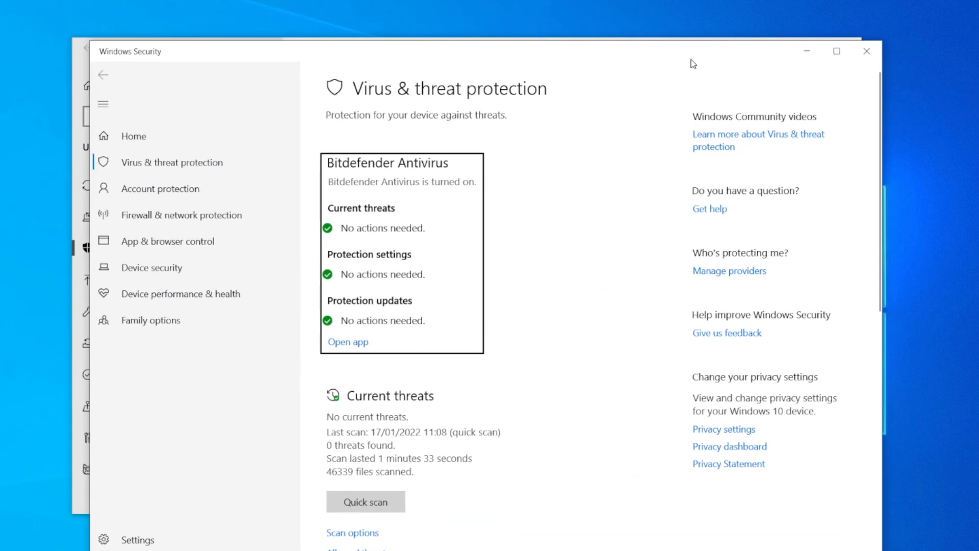
{"action": "scroll", "scroll_direction": "down", "scroll_amount": 3}
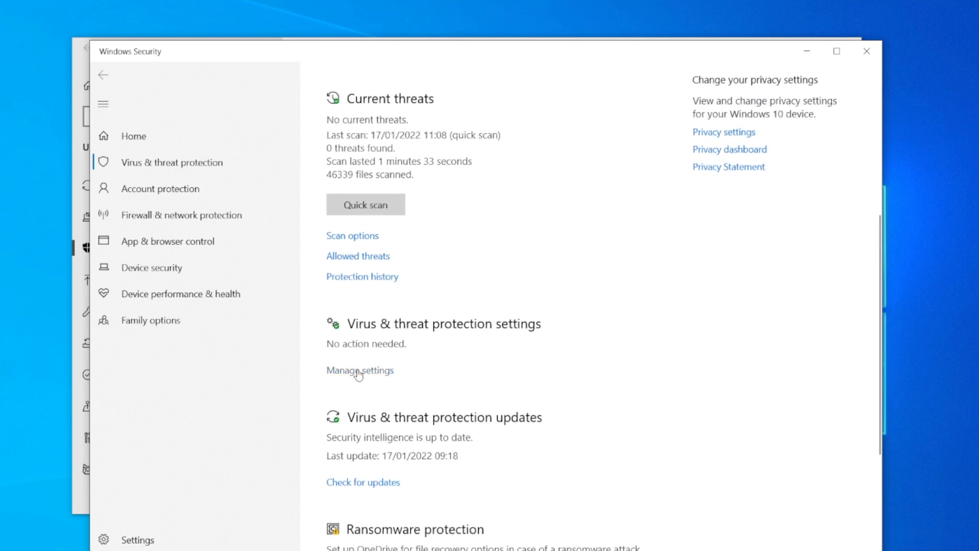
Use Manage settings to reach the page showing Real-time protection Off
{"action": "left_click", "coordinate": [359, 370]}
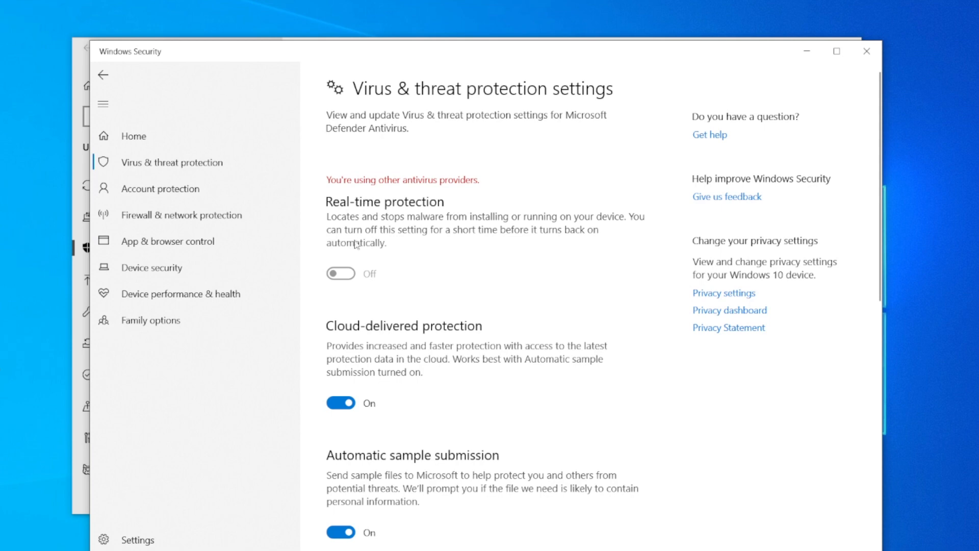
{"action": "mouse_move", "coordinate": [348, 288]}
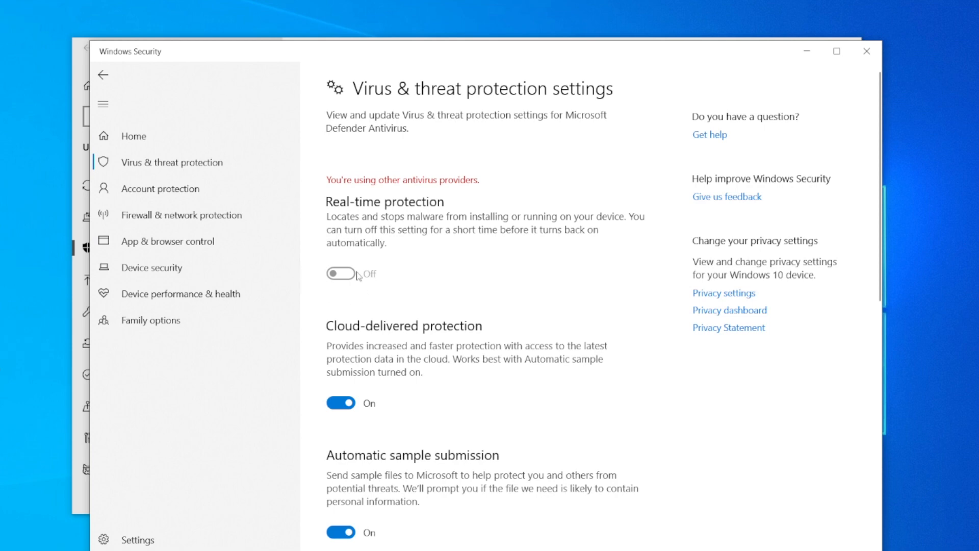
{"action": "mouse_move", "coordinate": [381, 302]}
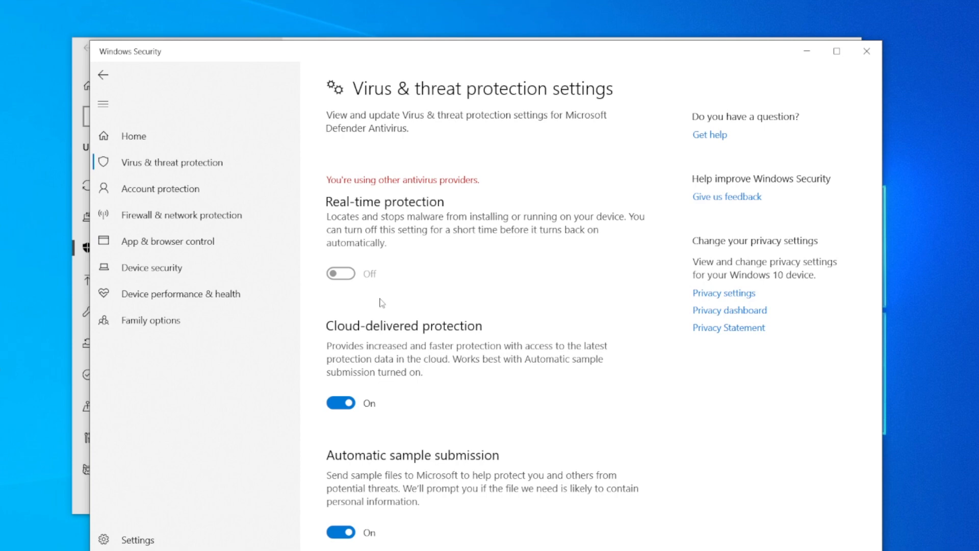
{"action": "mouse_move", "coordinate": [867, 51]}
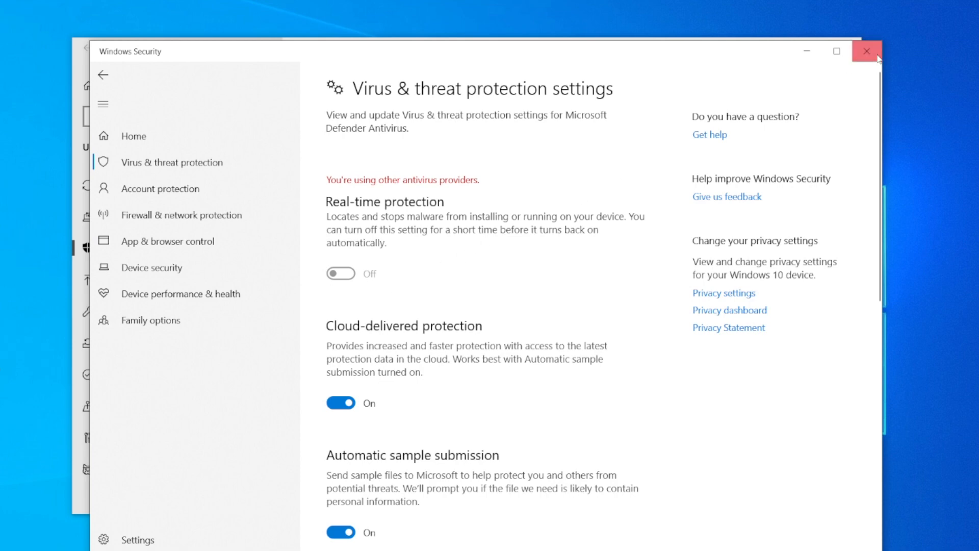